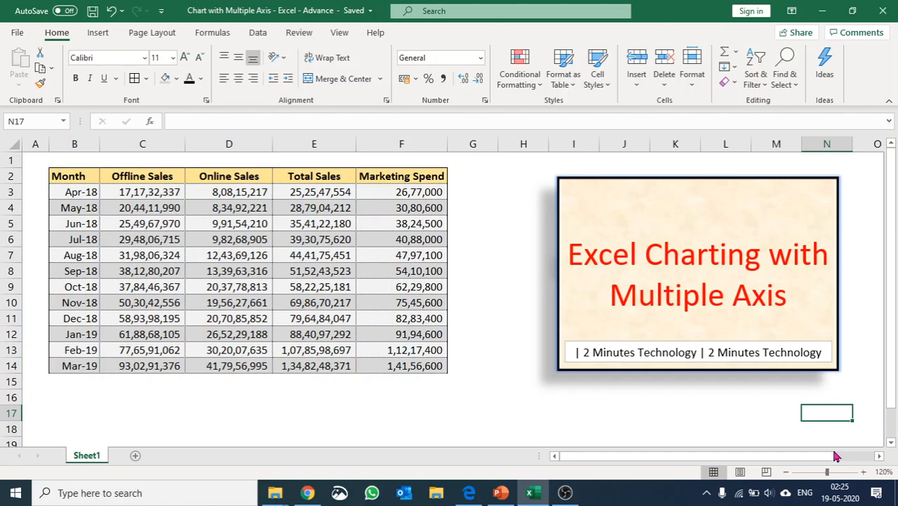
{"action": "mouse_move", "coordinate": [845, 464]}
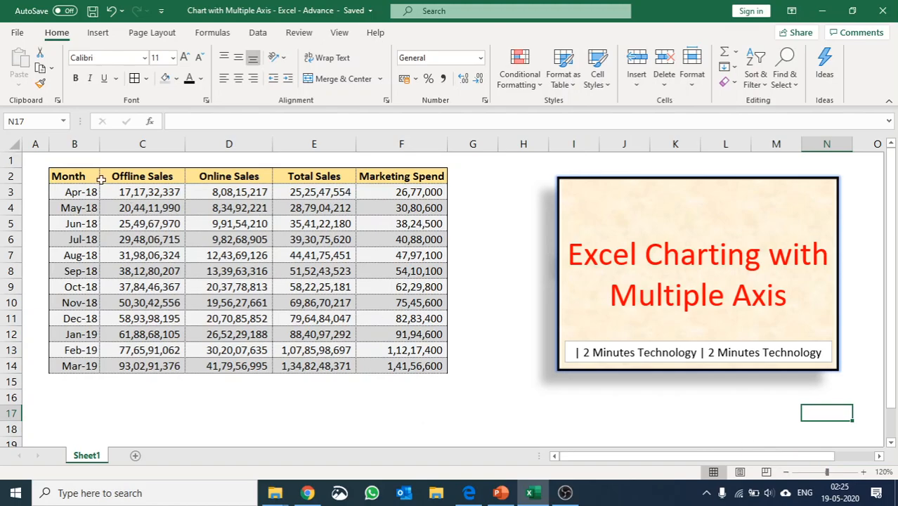
{"action": "mouse_move", "coordinate": [313, 176]}
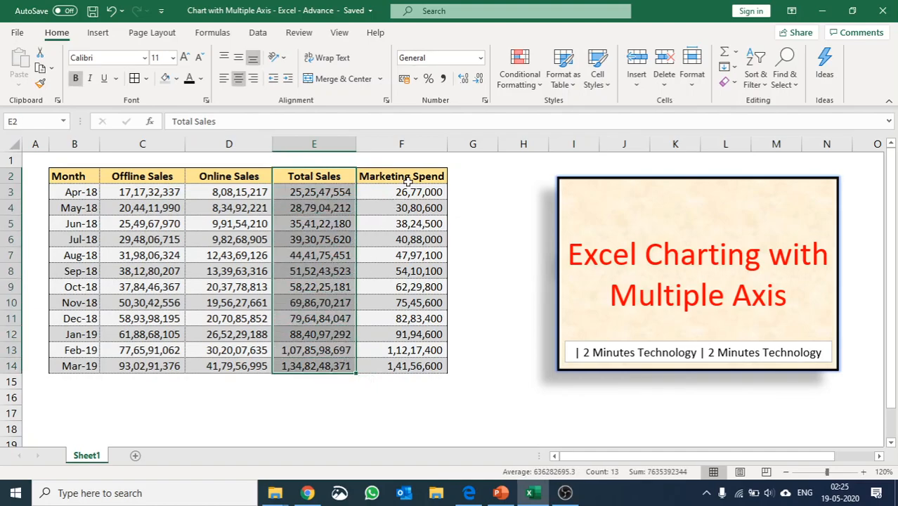
Select the whole sales table B2:F14 with headers and show Quick Analysis chart suggestions
{"action": "left_click", "coordinate": [401, 176]}
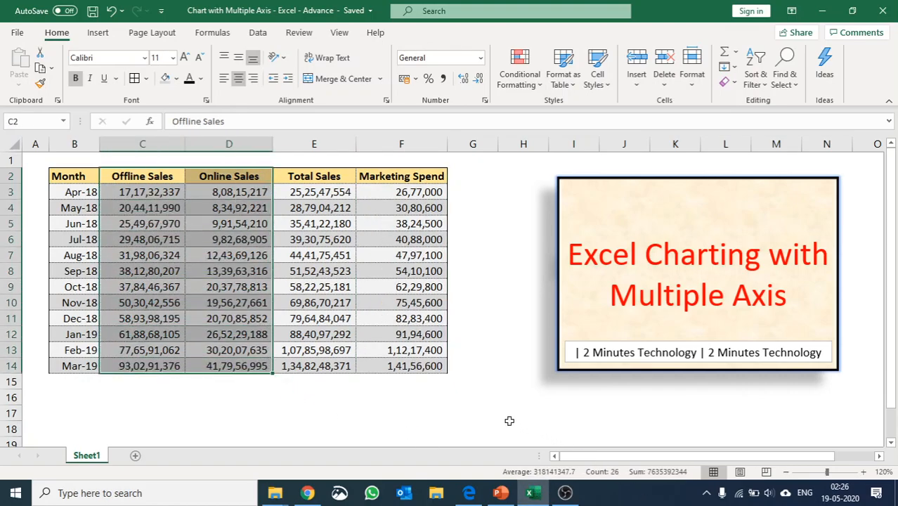
{"action": "left_click", "coordinate": [523, 350]}
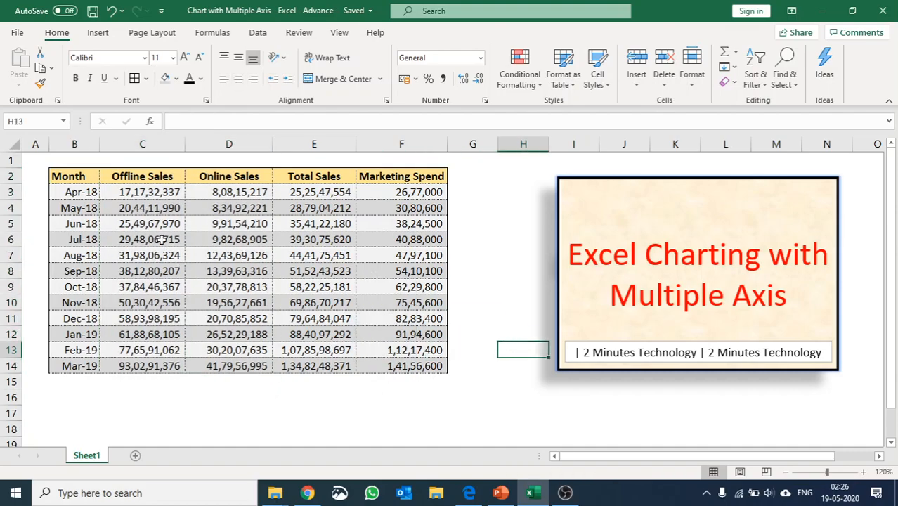
{"action": "left_click_drag", "start_coordinate": [68, 175], "coordinate": [402, 365]}
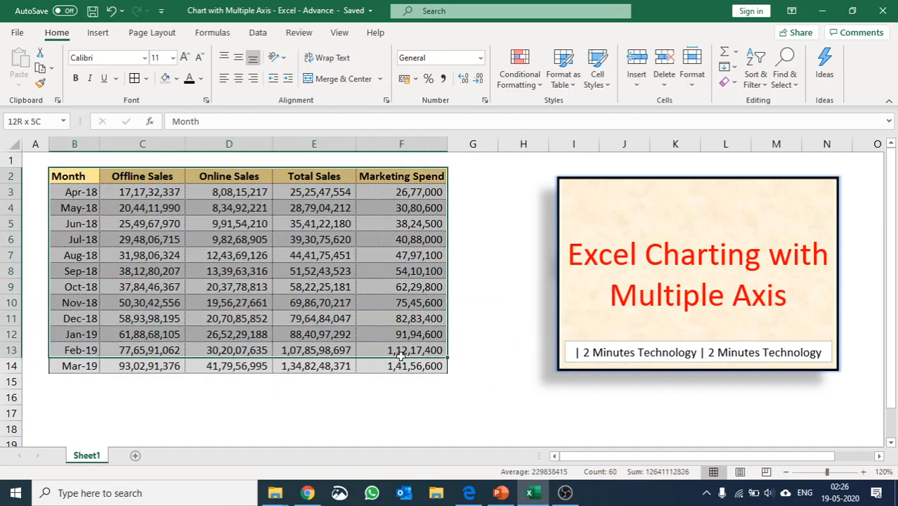
{"action": "left_click", "coordinate": [456, 382]}
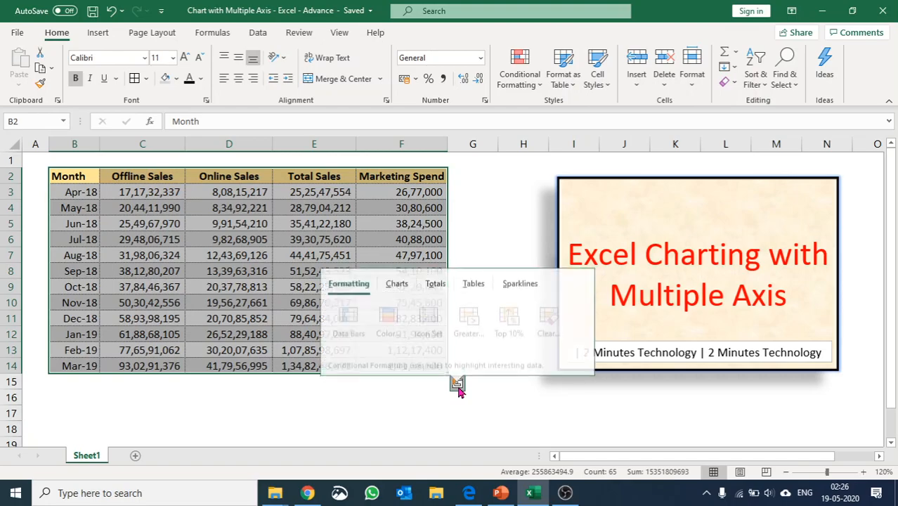
{"action": "left_click", "coordinate": [396, 276]}
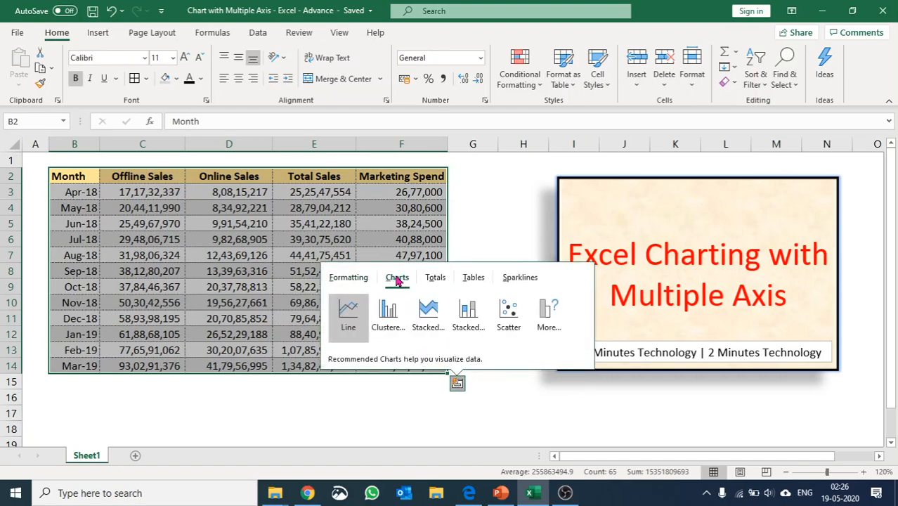
{"action": "mouse_move", "coordinate": [388, 312]}
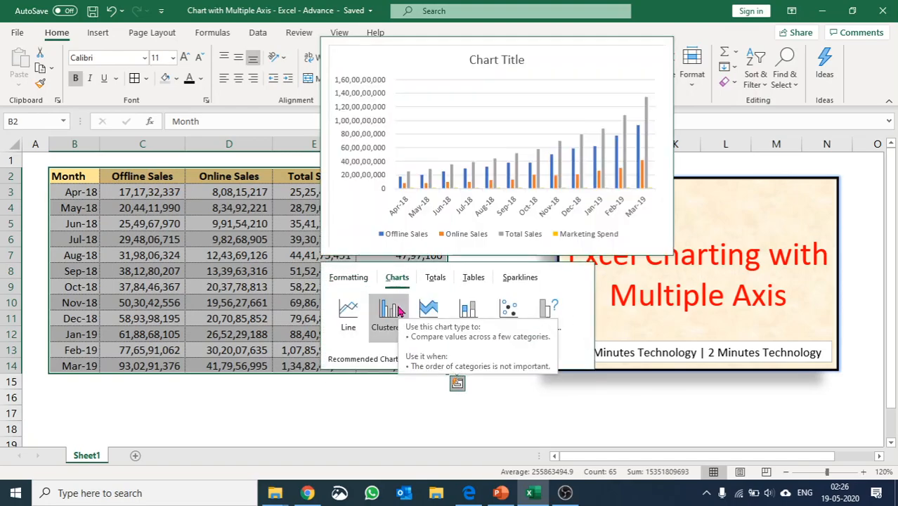
Insert a clustered column chart of all four monthly series from Quick Analysis
{"action": "left_click", "coordinate": [388, 309]}
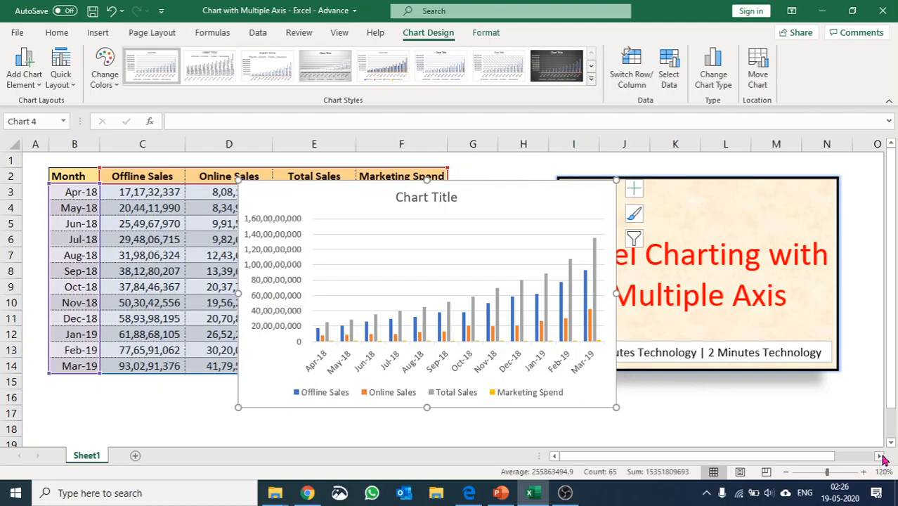
{"action": "scroll", "scroll_direction": "right", "scroll_amount": 3}
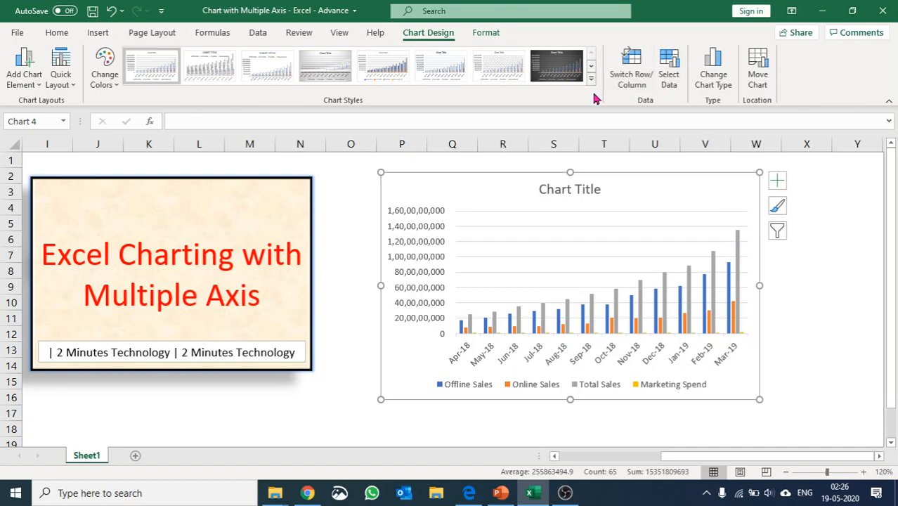
{"action": "mouse_move", "coordinate": [728, 105]}
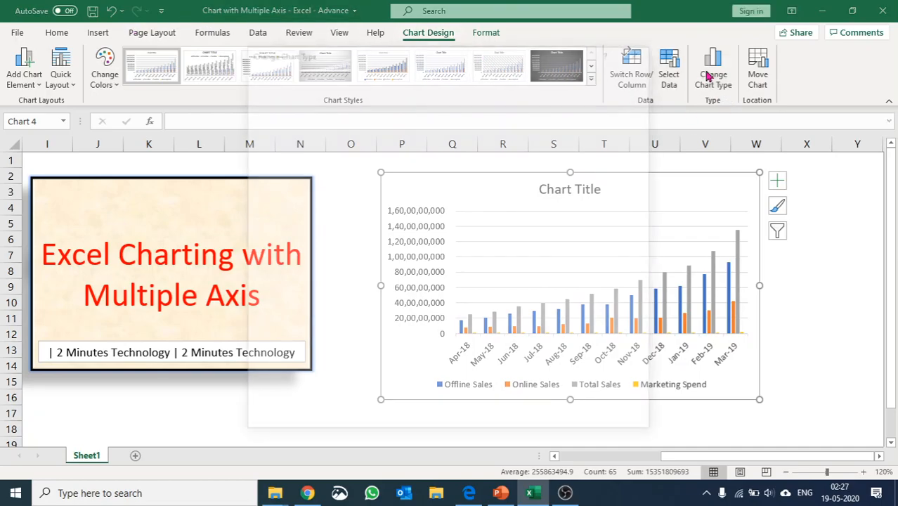
Choose a Combo chart type with Total Sales and Marketing Spend set to Line
{"action": "left_click", "coordinate": [712, 68]}
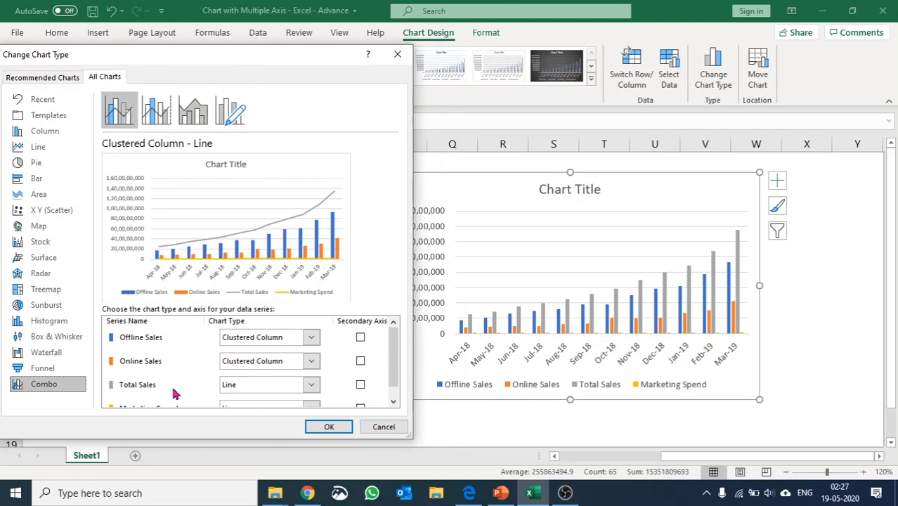
{"action": "mouse_move", "coordinate": [253, 385]}
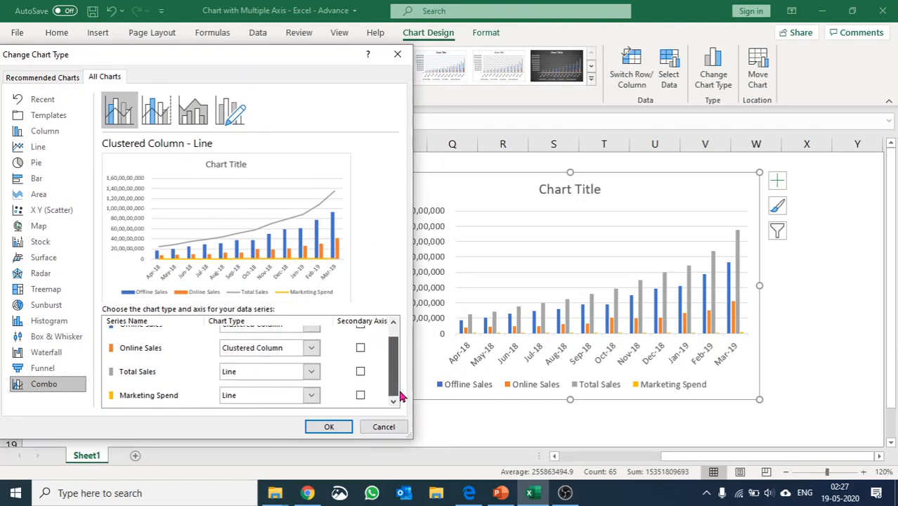
{"action": "mouse_move", "coordinate": [303, 414]}
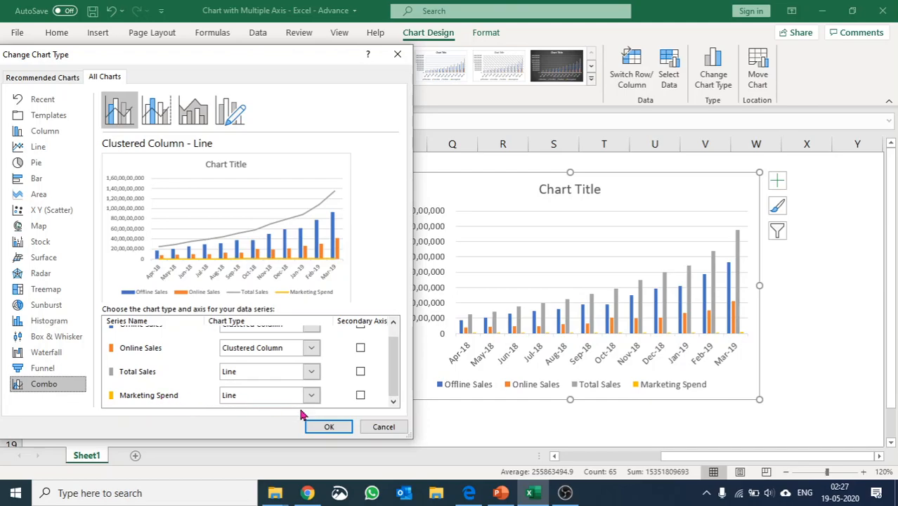
{"action": "mouse_move", "coordinate": [295, 407]}
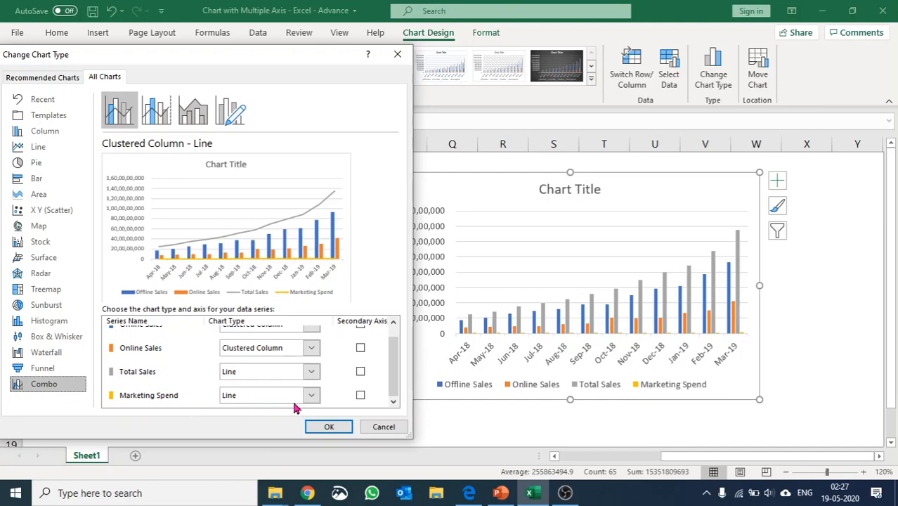
{"action": "left_click", "coordinate": [328, 427]}
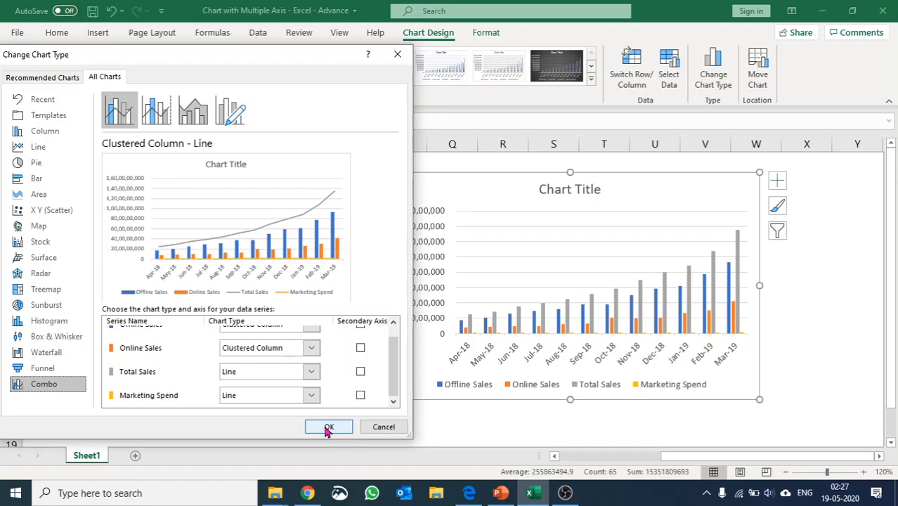
Apply the Clustered Column - Line combo so the two sales series stay columns and the others become lines
{"action": "left_click", "coordinate": [329, 427]}
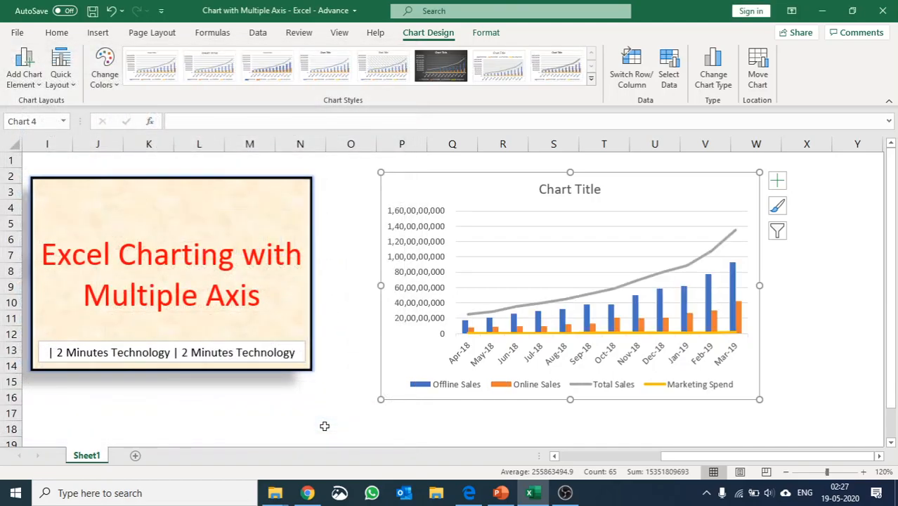
{"action": "mouse_move", "coordinate": [340, 413]}
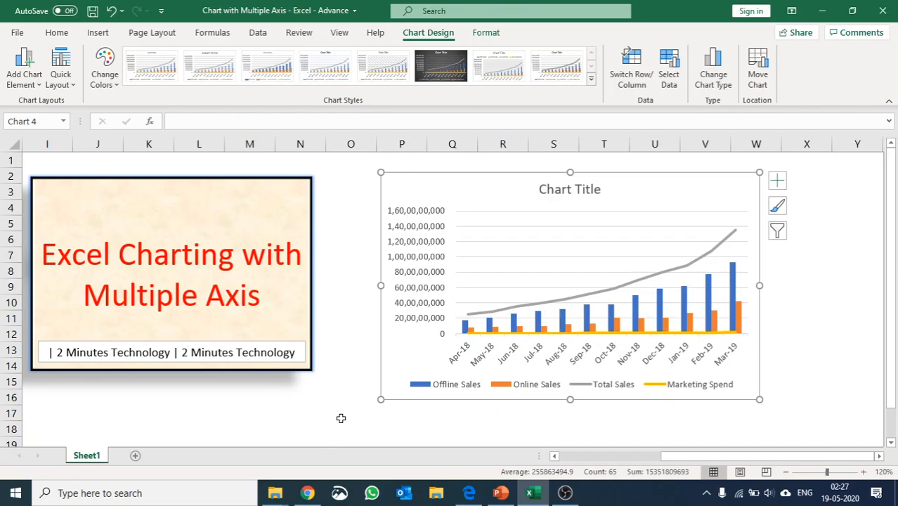
{"action": "mouse_move", "coordinate": [341, 422]}
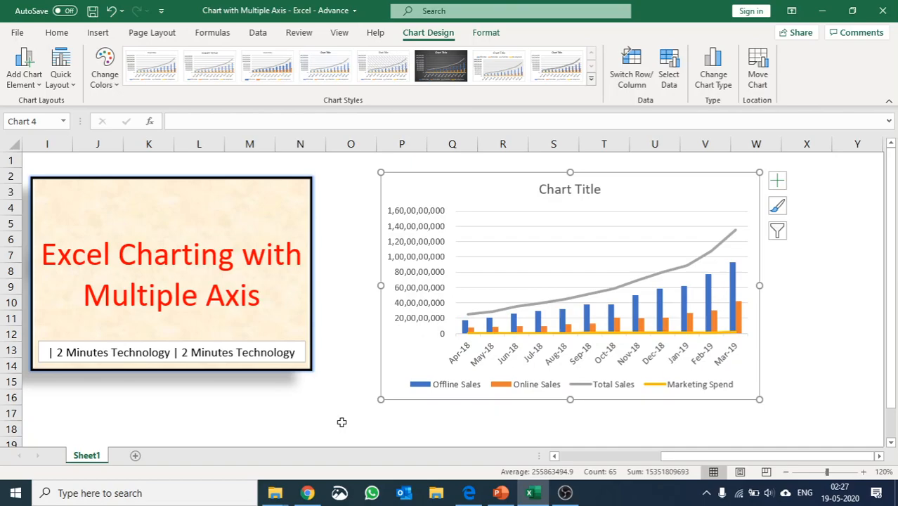
{"action": "mouse_move", "coordinate": [340, 422]}
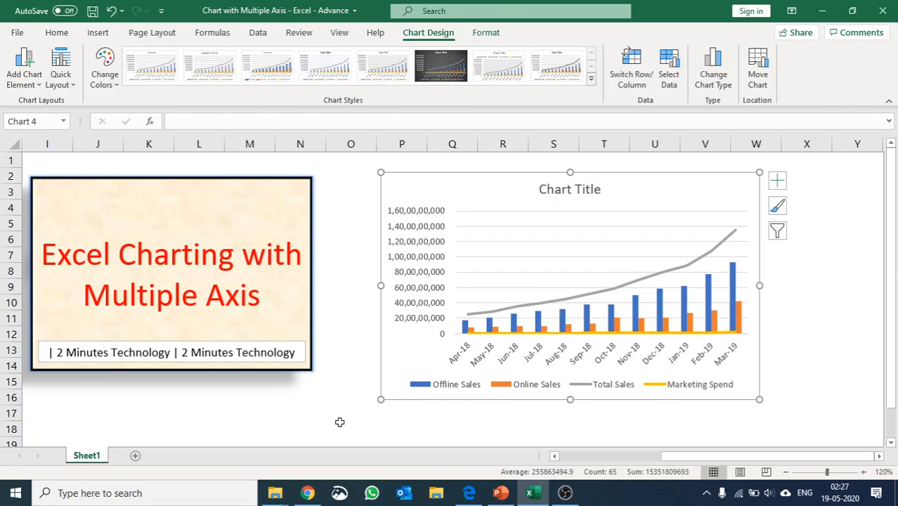
{"action": "mouse_move", "coordinate": [336, 420]}
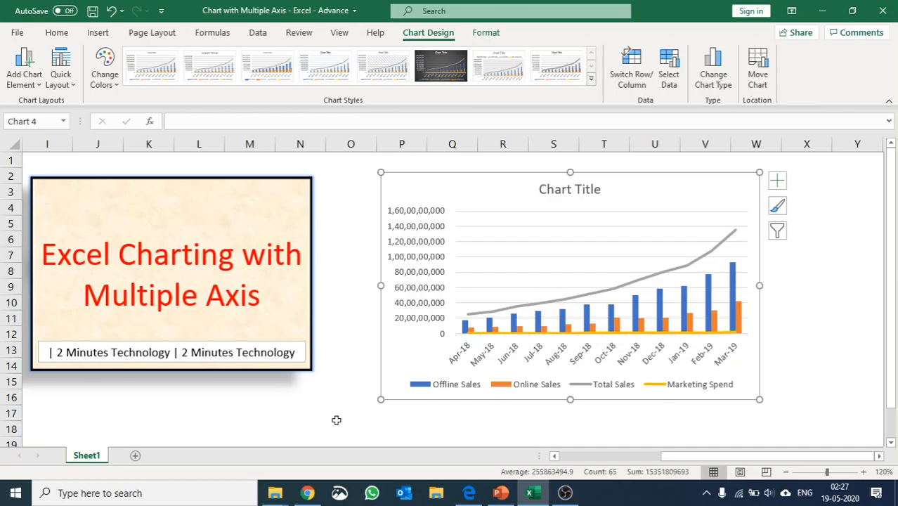
{"action": "mouse_move", "coordinate": [299, 331]}
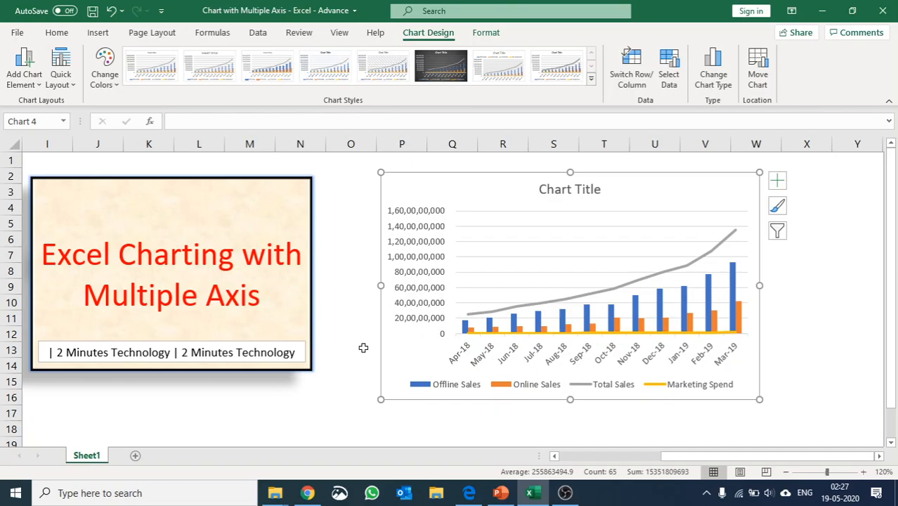
{"action": "mouse_move", "coordinate": [425, 213]}
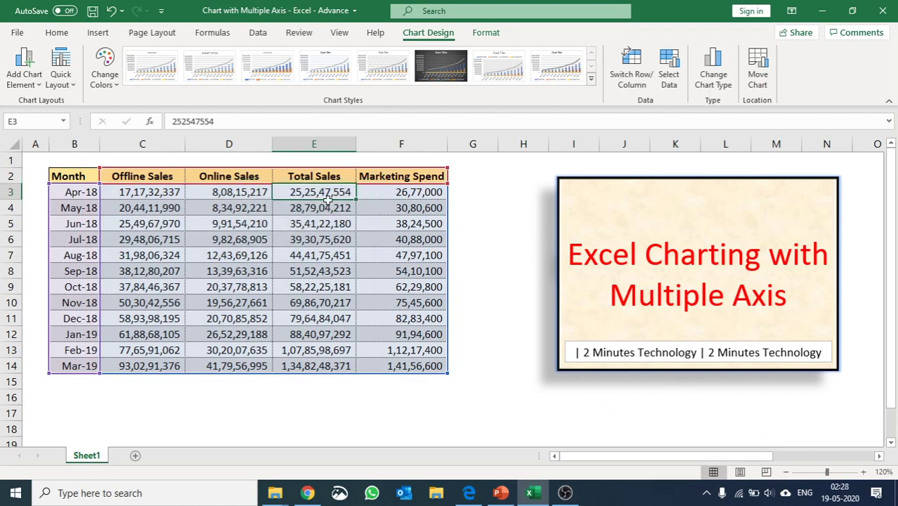
{"action": "left_click", "coordinate": [74, 25]}
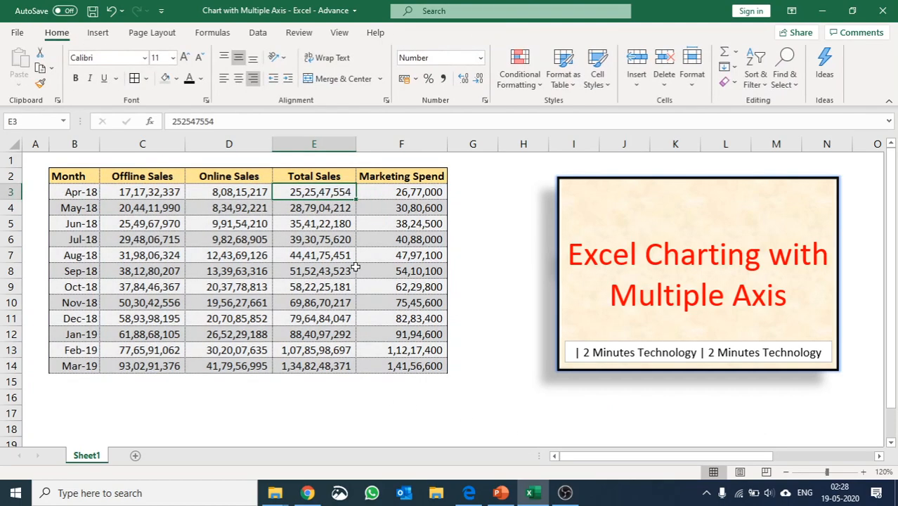
{"action": "left_click", "coordinate": [402, 191]}
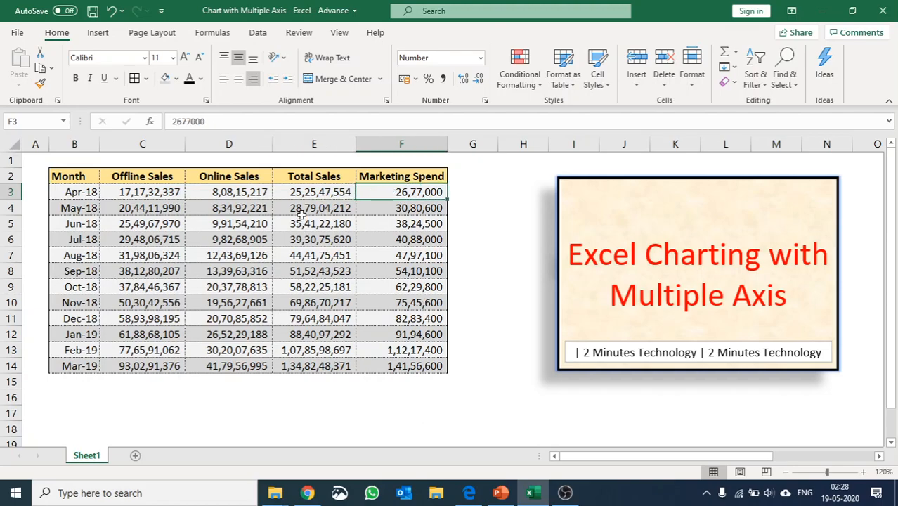
{"action": "left_click", "coordinate": [314, 208]}
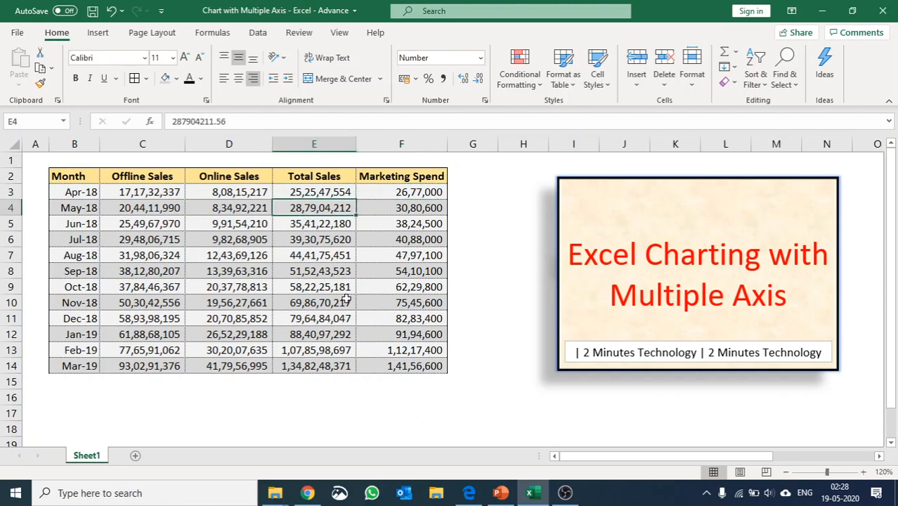
{"action": "left_click", "coordinate": [402, 208]}
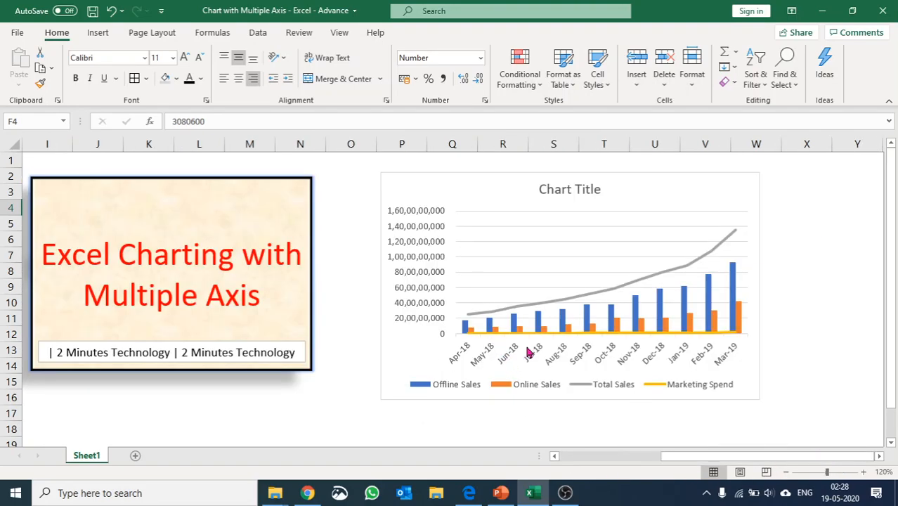
{"action": "mouse_move", "coordinate": [629, 166]}
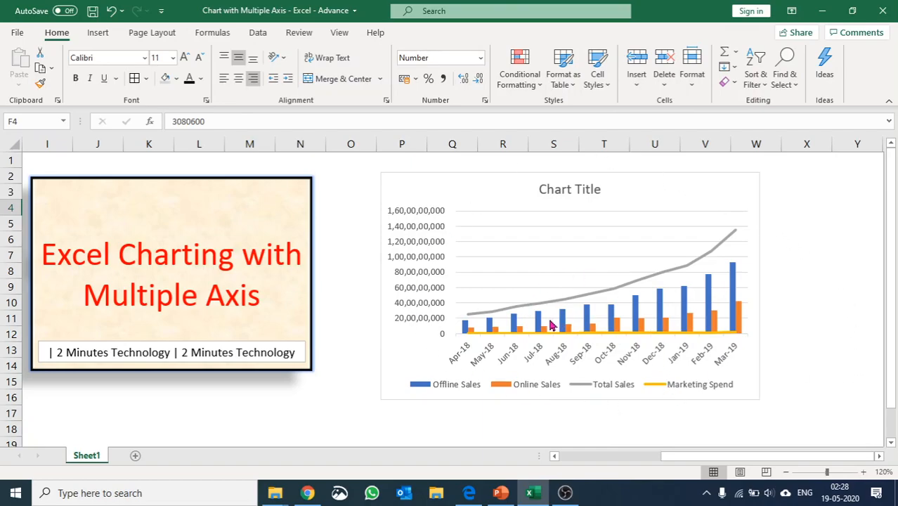
{"action": "mouse_move", "coordinate": [629, 338]}
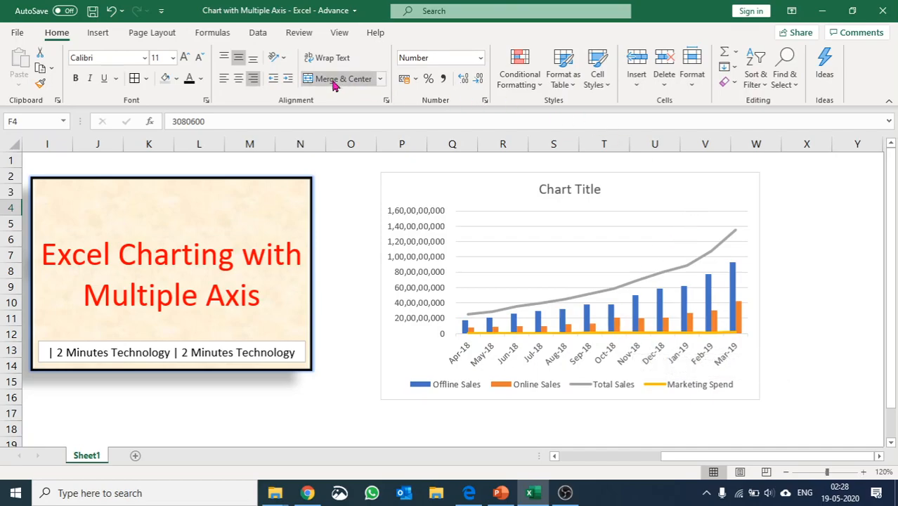
Select the sales chart so its design options become available
{"action": "left_click", "coordinate": [568, 281]}
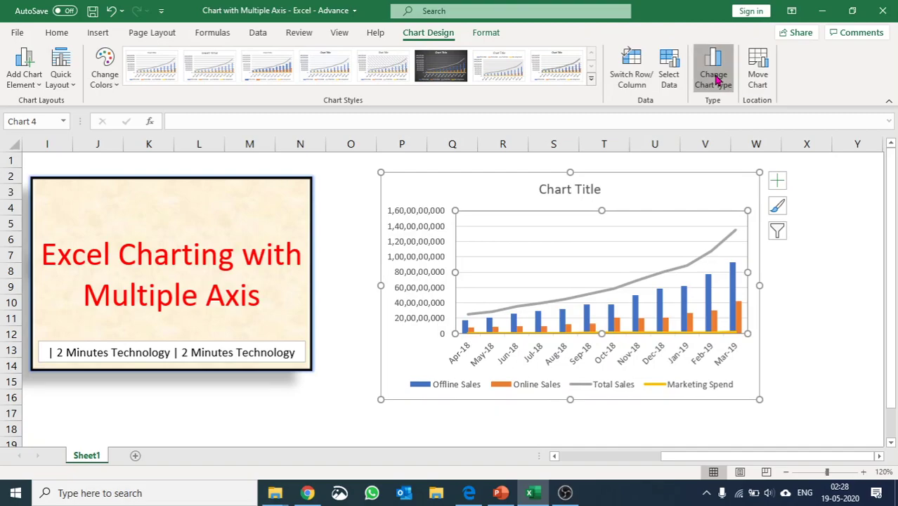
Put the Marketing Spend line on a secondary axis via the Combo chart type settings
{"action": "left_click", "coordinate": [715, 67]}
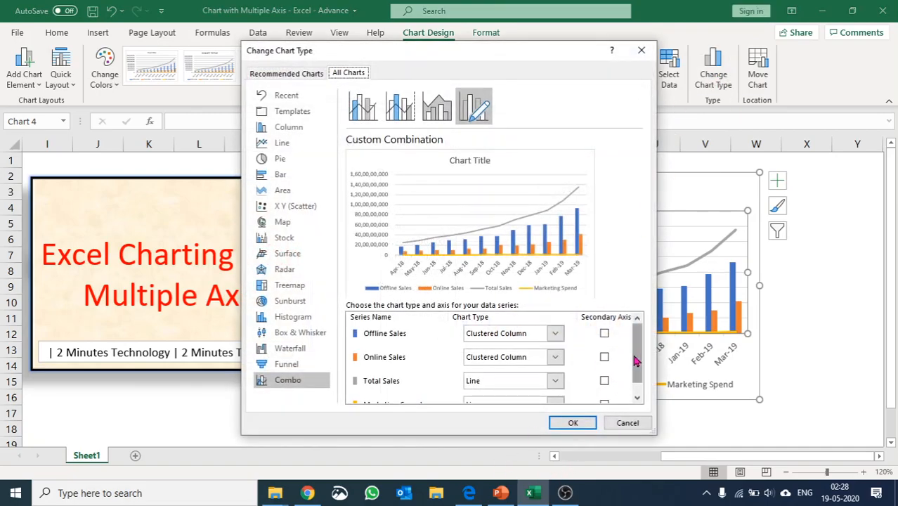
{"action": "scroll", "scroll_direction": "down", "scroll_amount": 3}
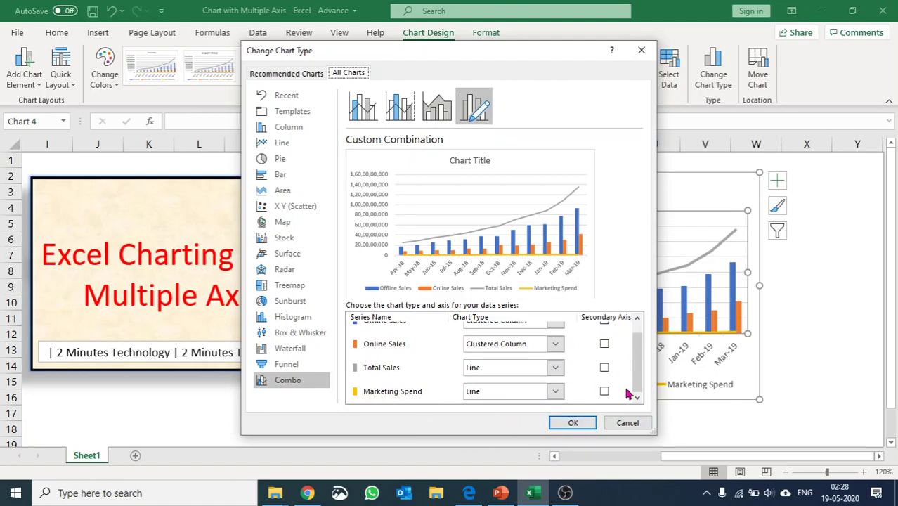
{"action": "left_click", "coordinate": [604, 391]}
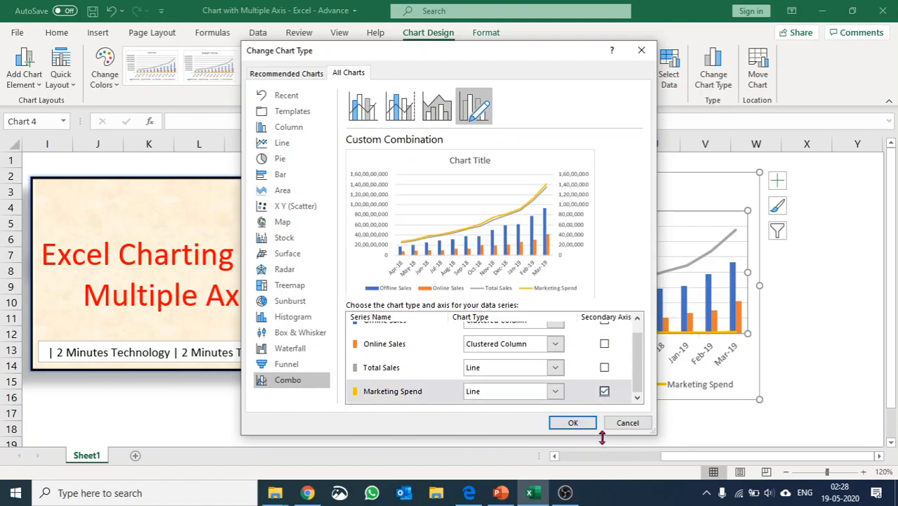
{"action": "left_click", "coordinate": [573, 421]}
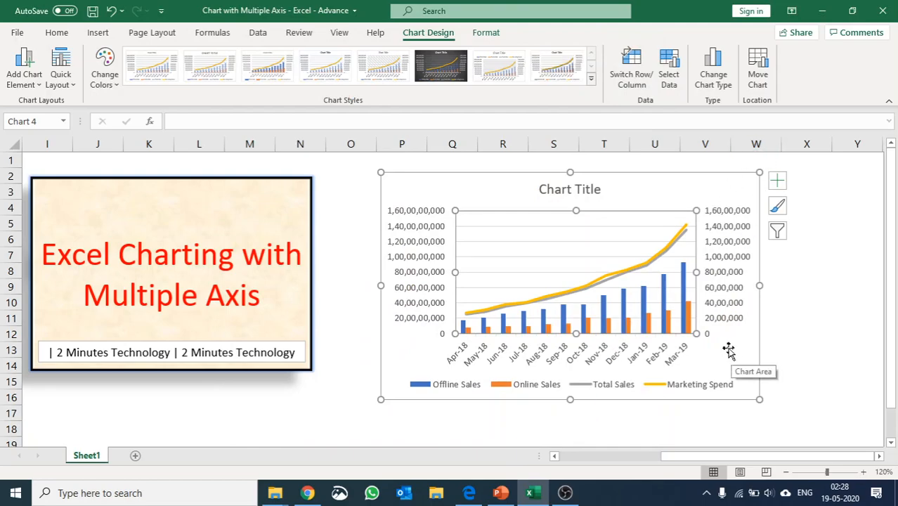
{"action": "mouse_move", "coordinate": [738, 363]}
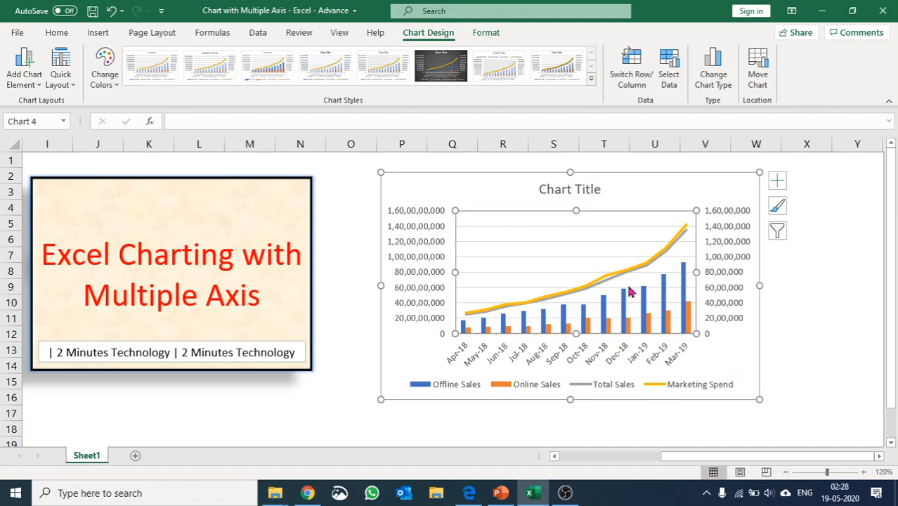
Format the Marketing Spend series as a solid green line in Fill & Line
{"action": "left_click", "coordinate": [630, 288]}
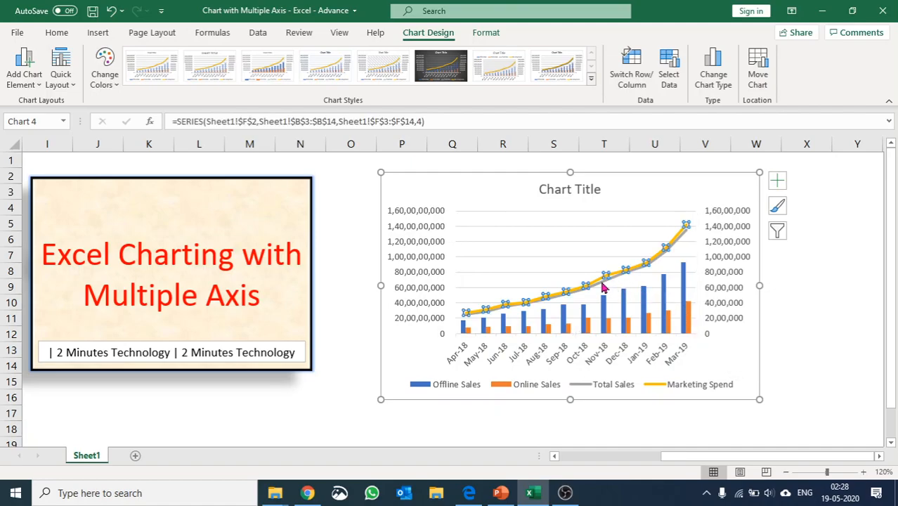
{"action": "double_click", "coordinate": [604, 274]}
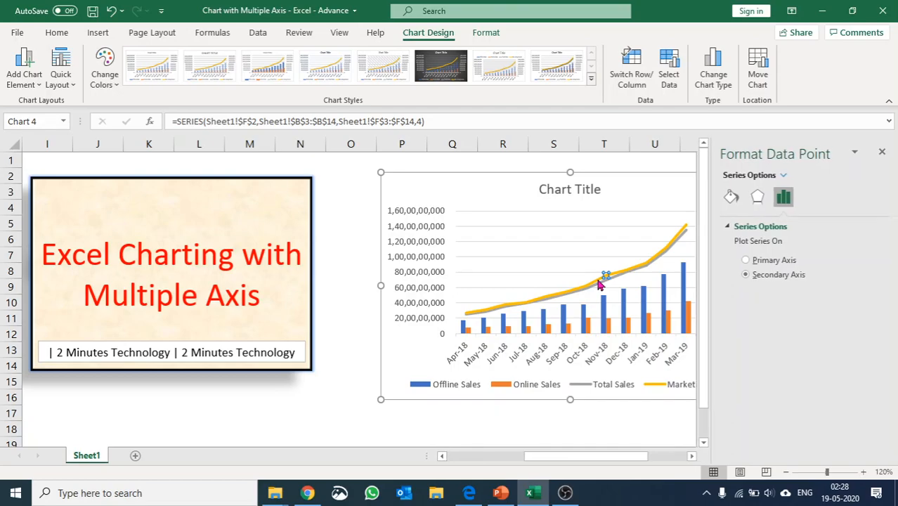
{"action": "mouse_move", "coordinate": [619, 270]}
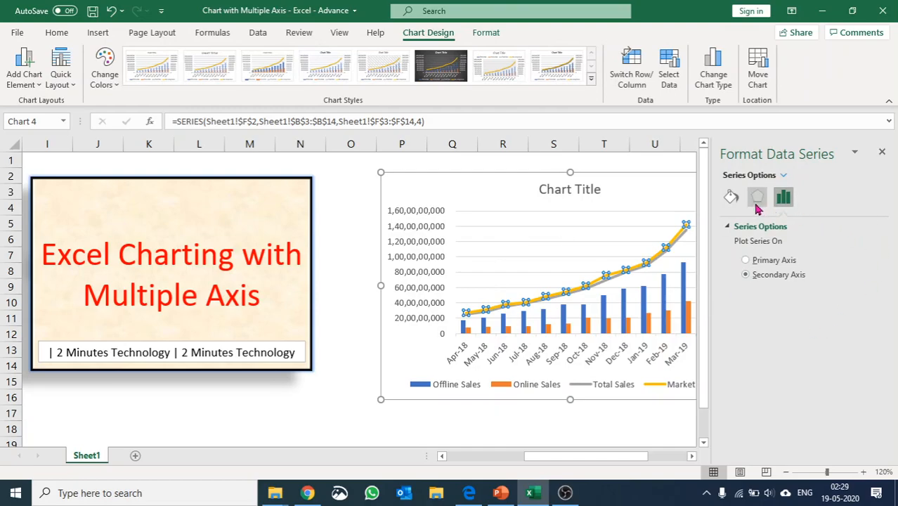
{"action": "left_click", "coordinate": [756, 197]}
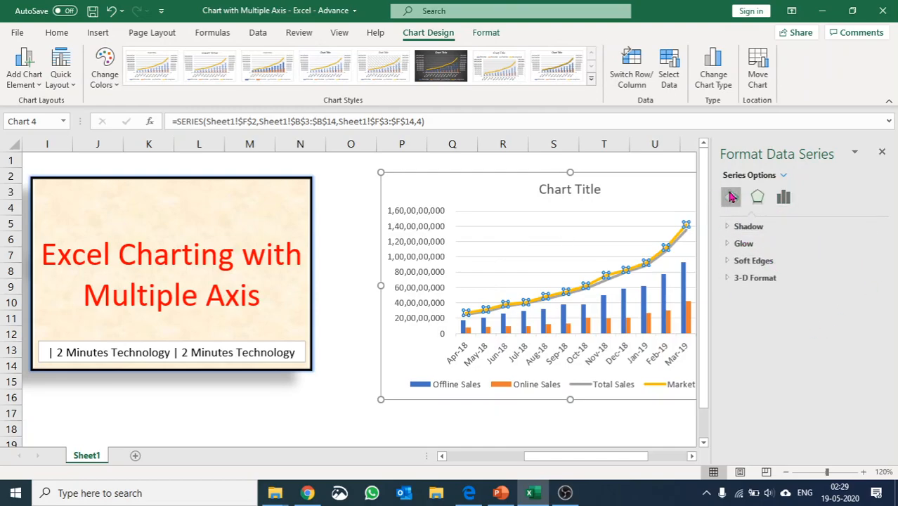
{"action": "left_click", "coordinate": [730, 197]}
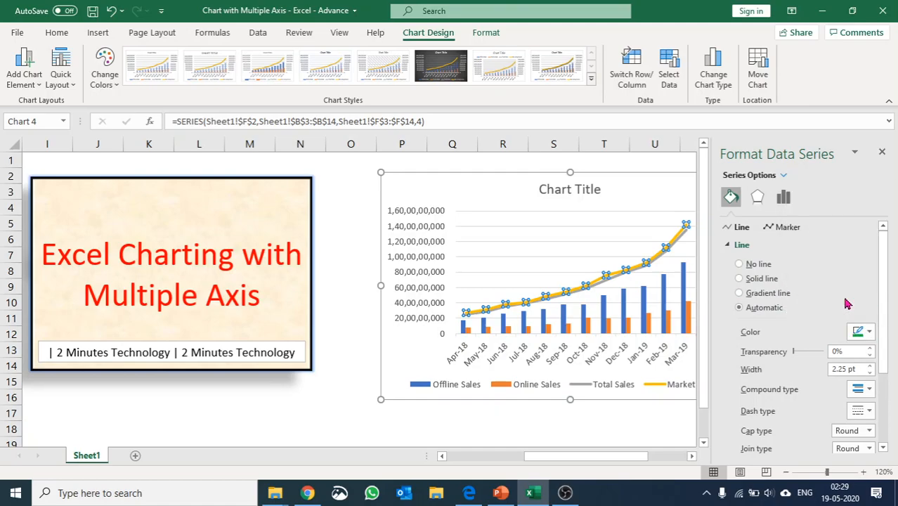
{"action": "left_click", "coordinate": [739, 278]}
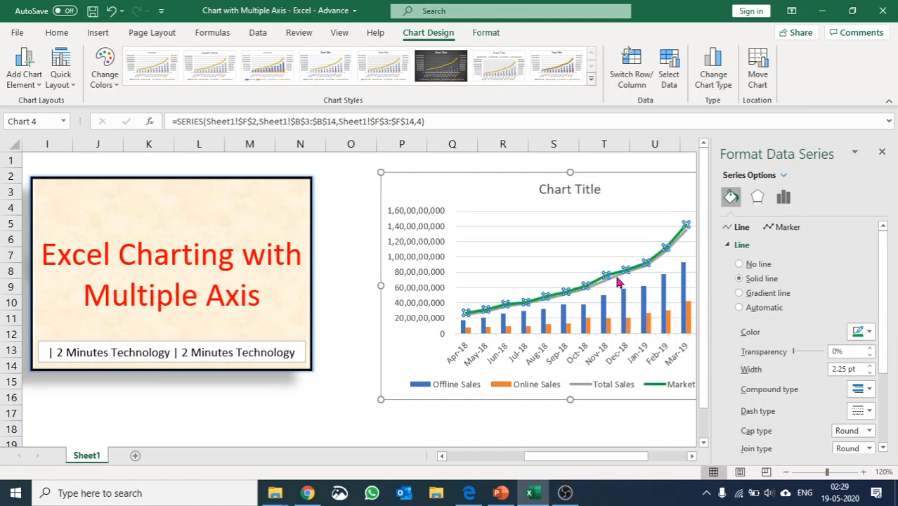
{"action": "left_click", "coordinate": [625, 270]}
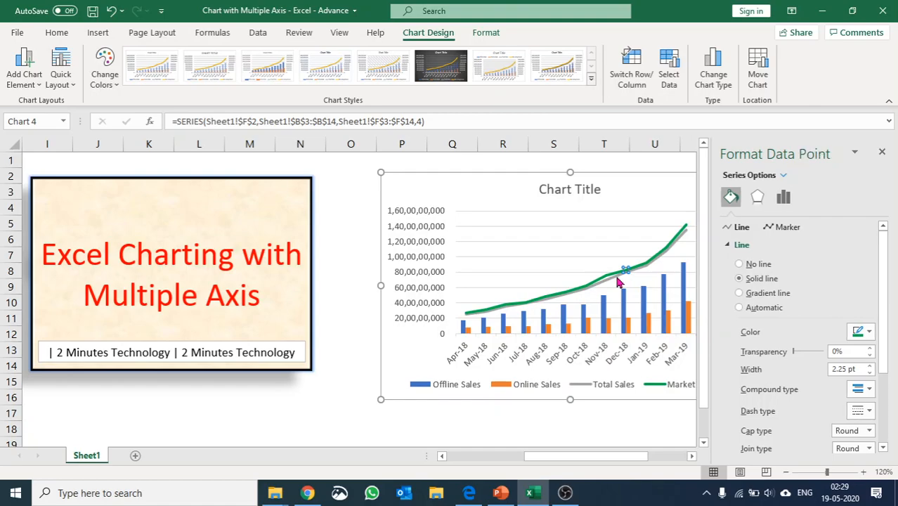
{"action": "mouse_move", "coordinate": [615, 278]}
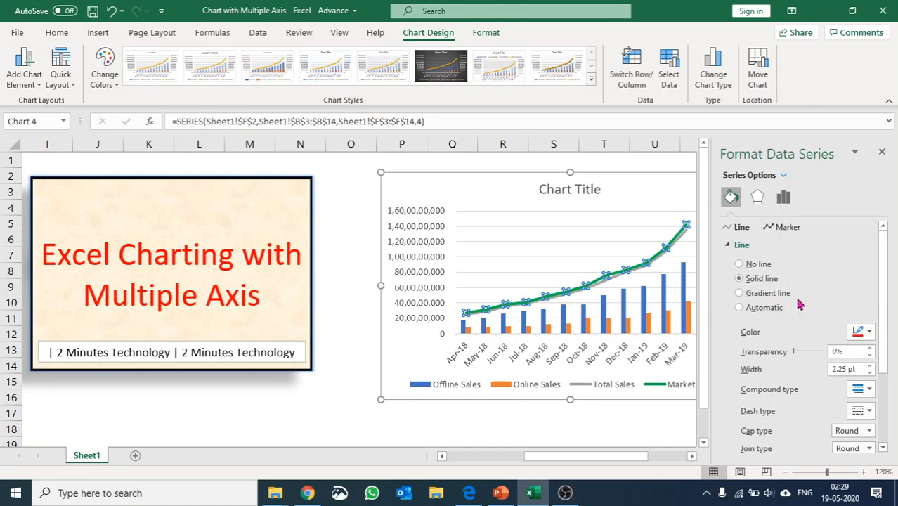
Colour the Total Sales line green and make Marketing Spend red and dotted
{"action": "left_click", "coordinate": [868, 389]}
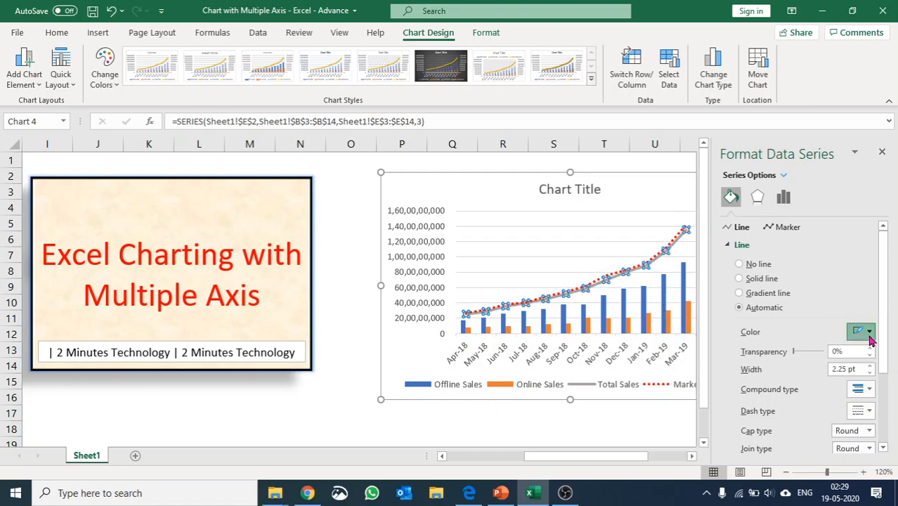
{"action": "left_click", "coordinate": [739, 278]}
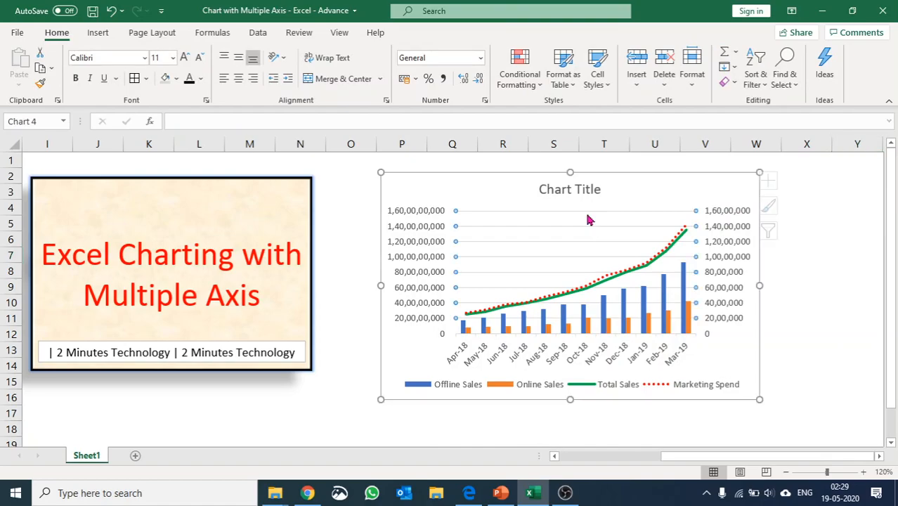
{"action": "left_click", "coordinate": [589, 219]}
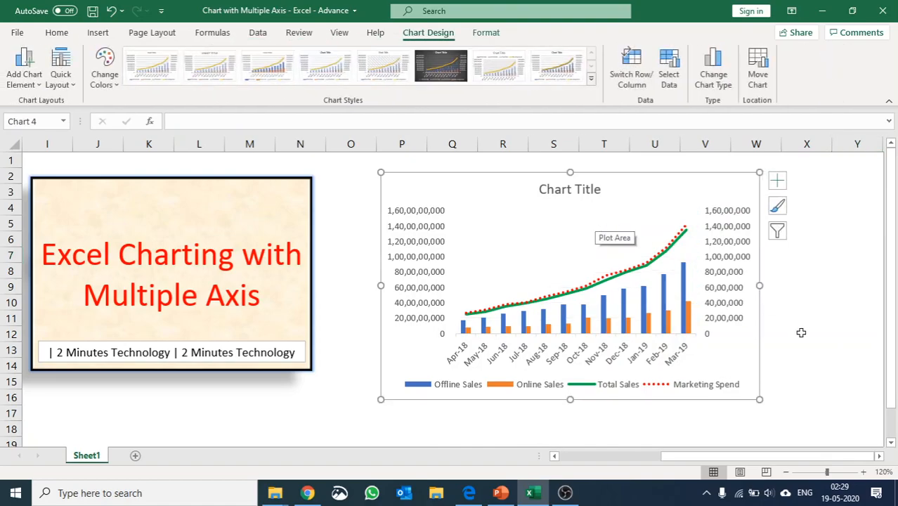
Deselect the chart to review the finished combo chart
{"action": "left_click", "coordinate": [801, 332]}
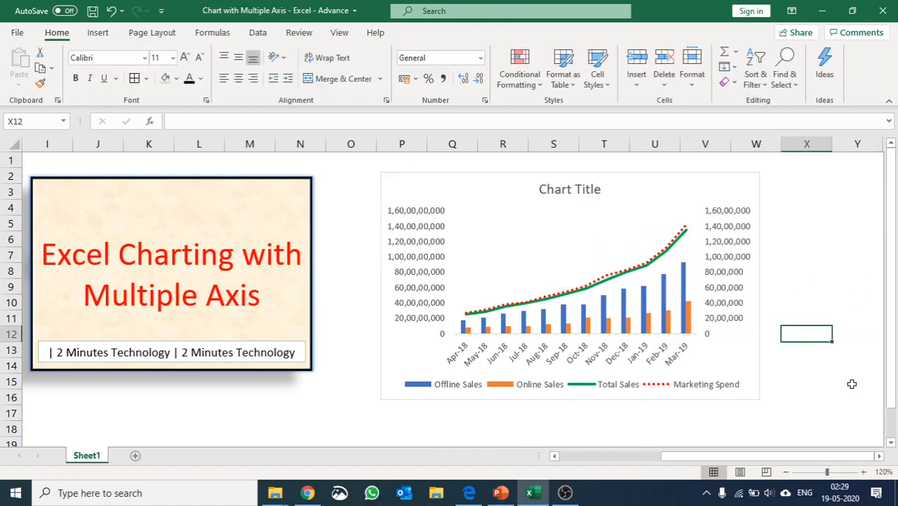
{"action": "mouse_move", "coordinate": [784, 346]}
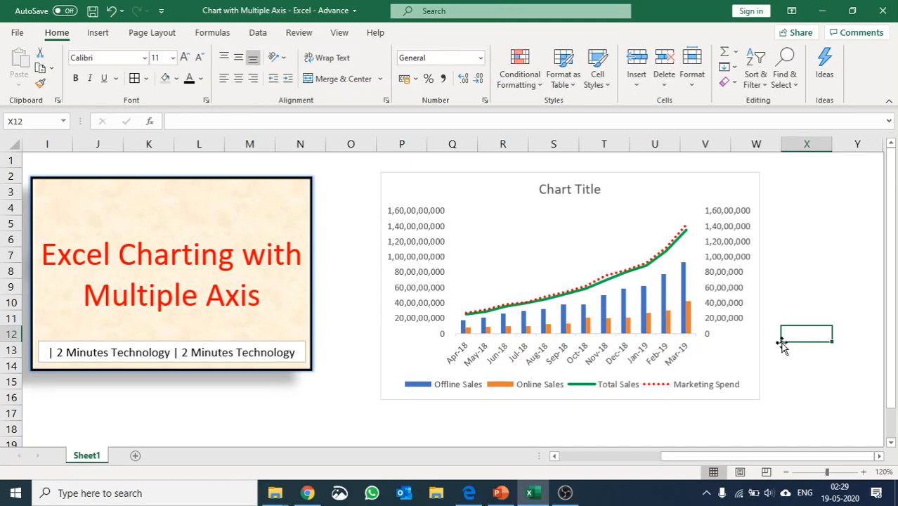
{"action": "mouse_move", "coordinate": [781, 344]}
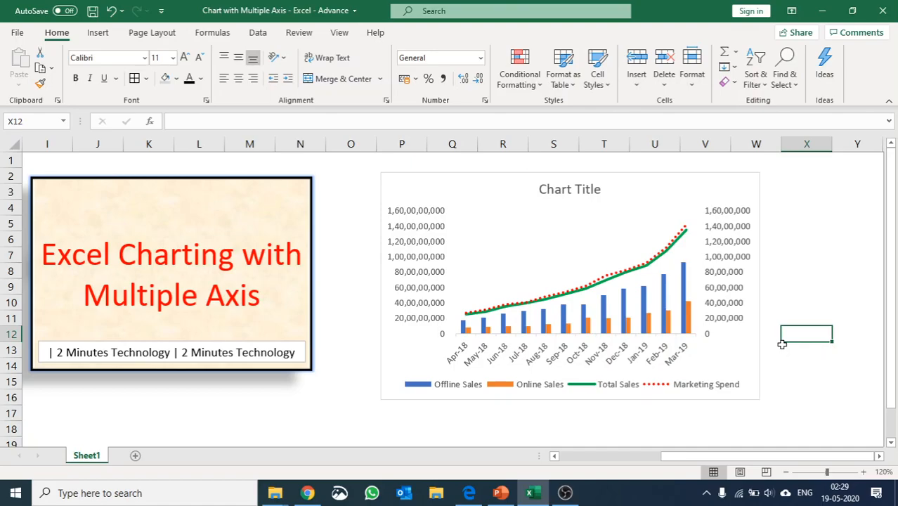
{"action": "mouse_move", "coordinate": [786, 346]}
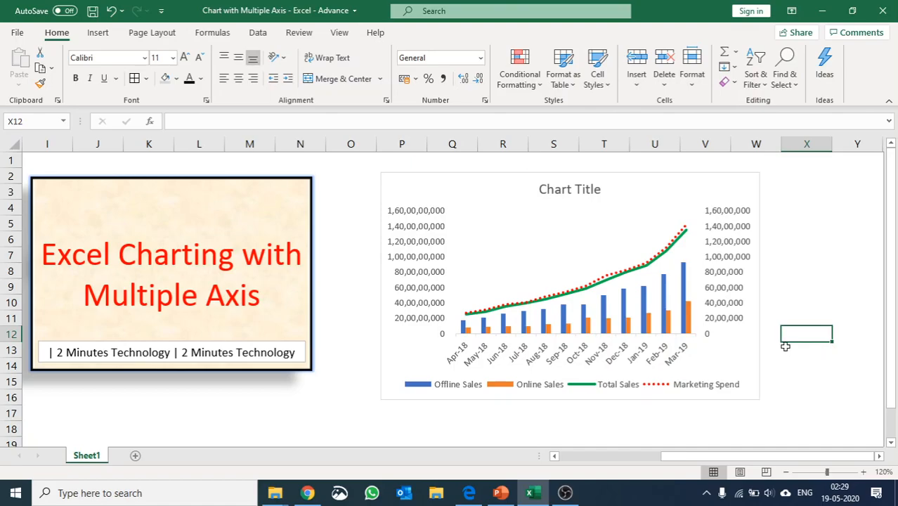
{"action": "mouse_move", "coordinate": [787, 345]}
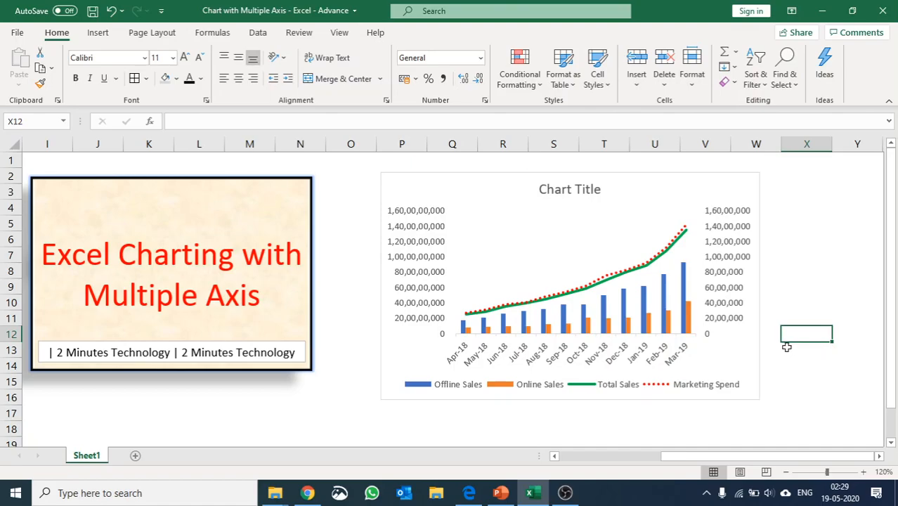
{"action": "mouse_move", "coordinate": [784, 346]}
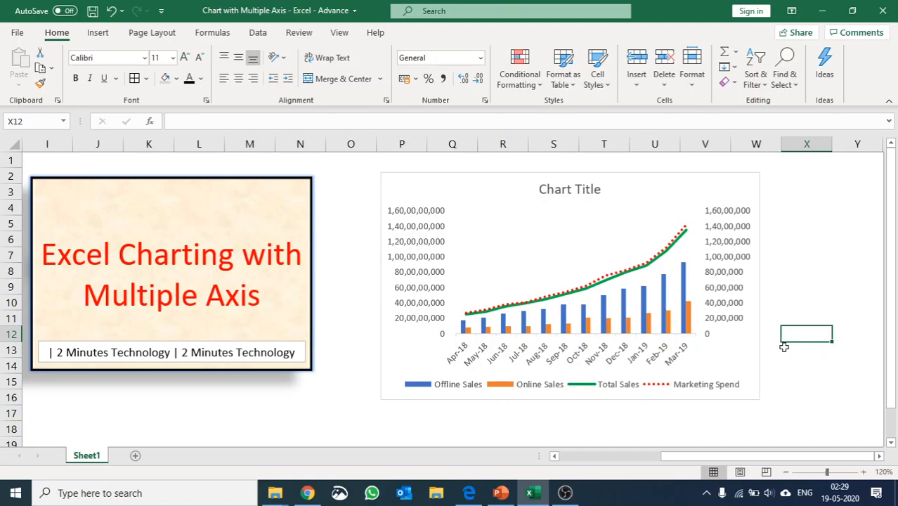
{"action": "mouse_move", "coordinate": [781, 346]}
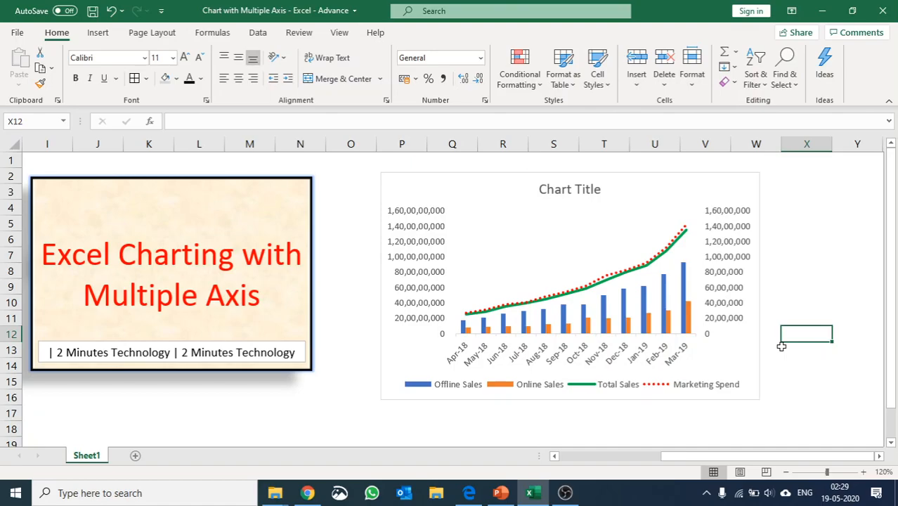
{"action": "mouse_move", "coordinate": [776, 345]}
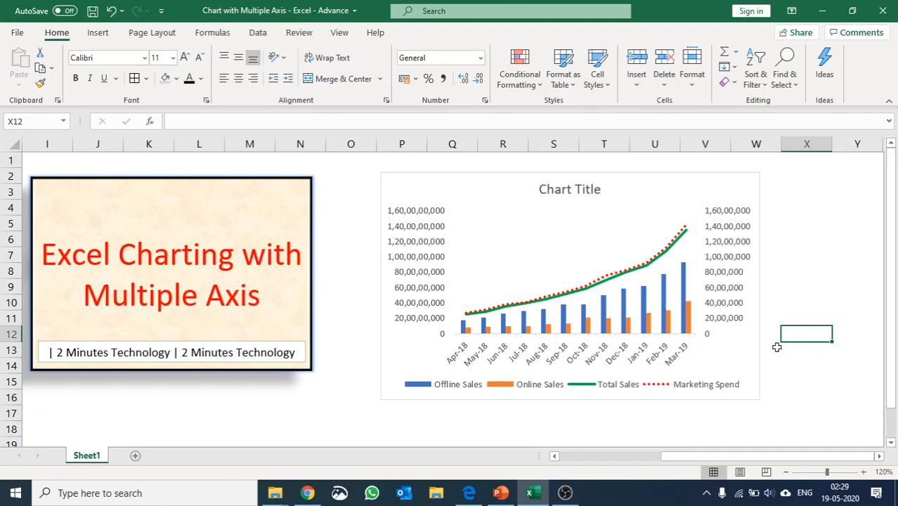
{"action": "mouse_move", "coordinate": [776, 347]}
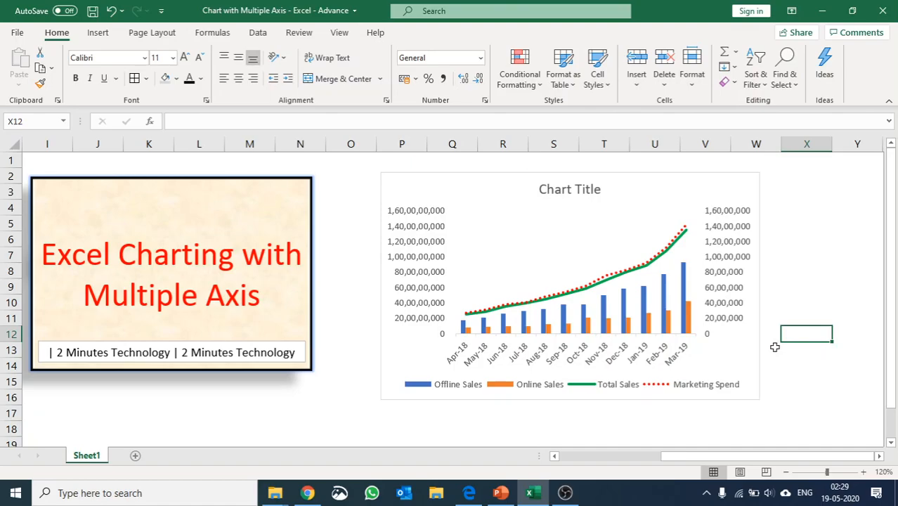